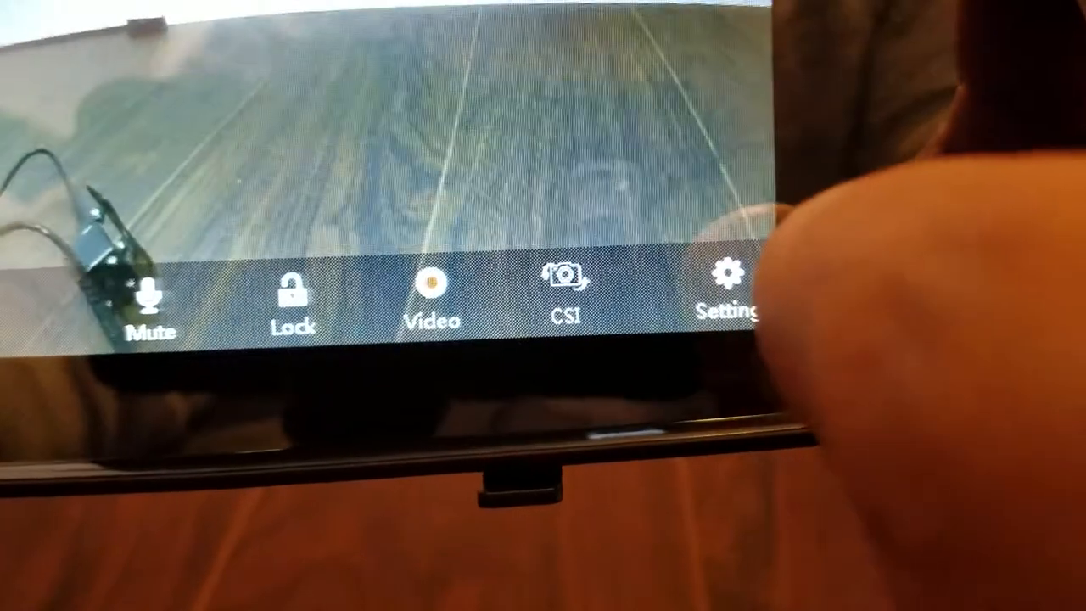
Open the dashcam mirror's settings menu from the live rear-camera view
{"action": "left_click", "coordinate": [727, 288]}
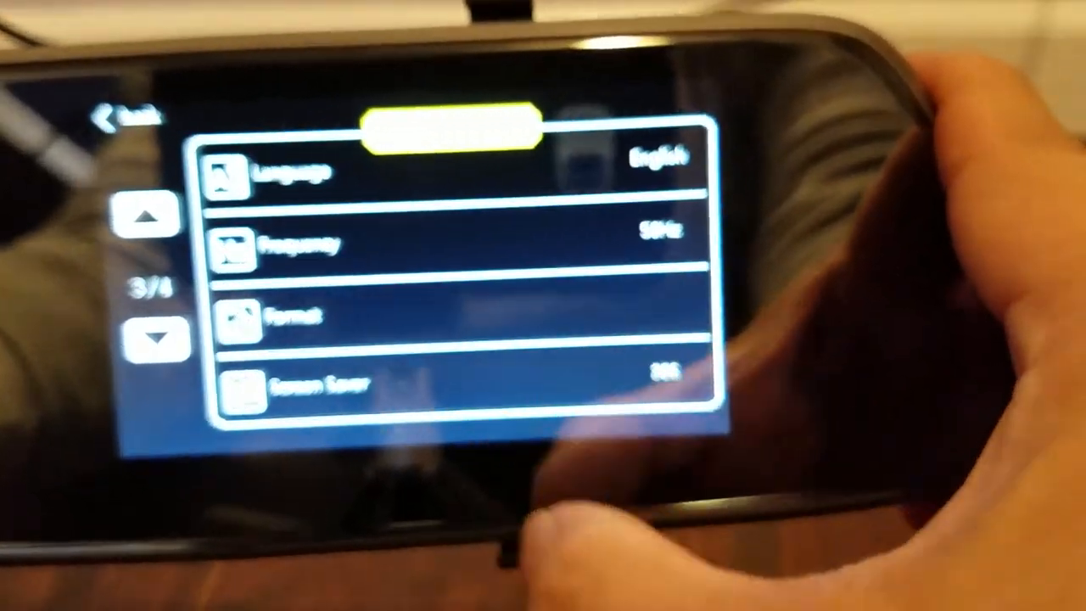
Go to settings page 4/4 and open the Off Screen Clock option, currently OFF
{"action": "left_click", "coordinate": [159, 339]}
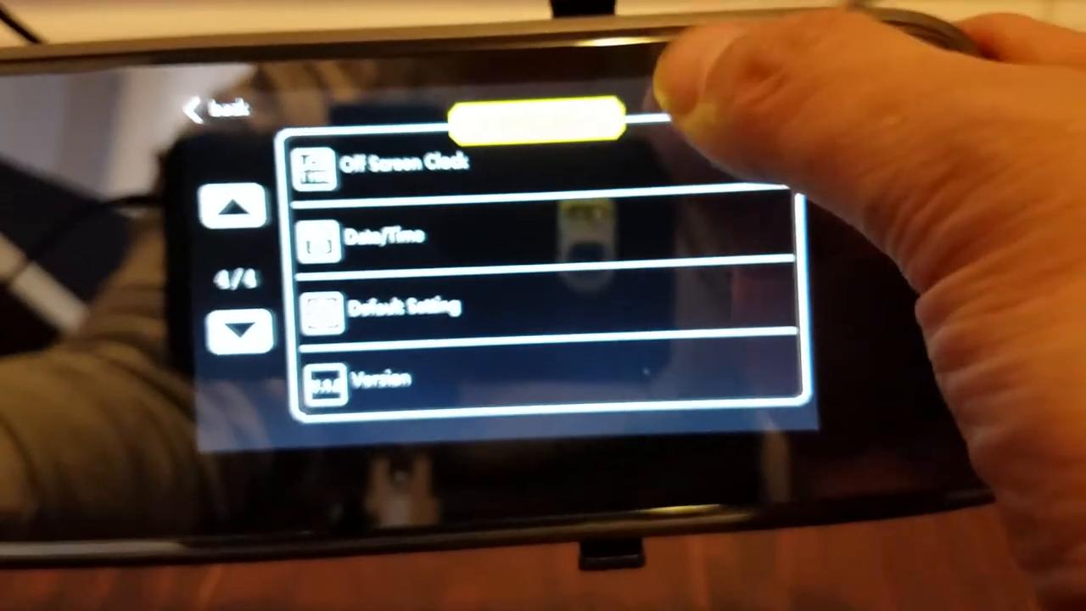
{"action": "left_click", "coordinate": [398, 163]}
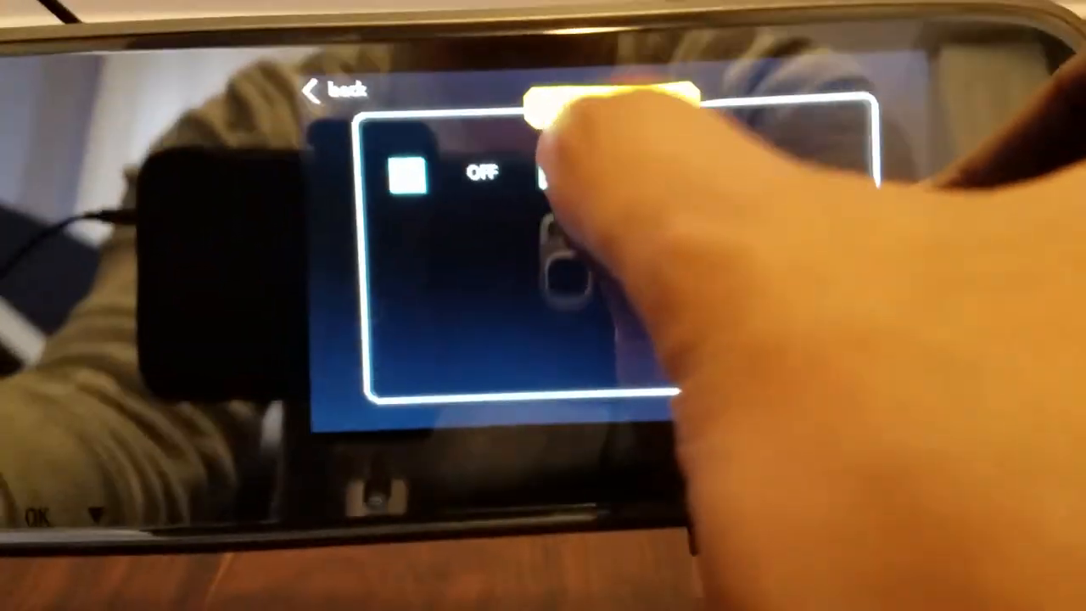